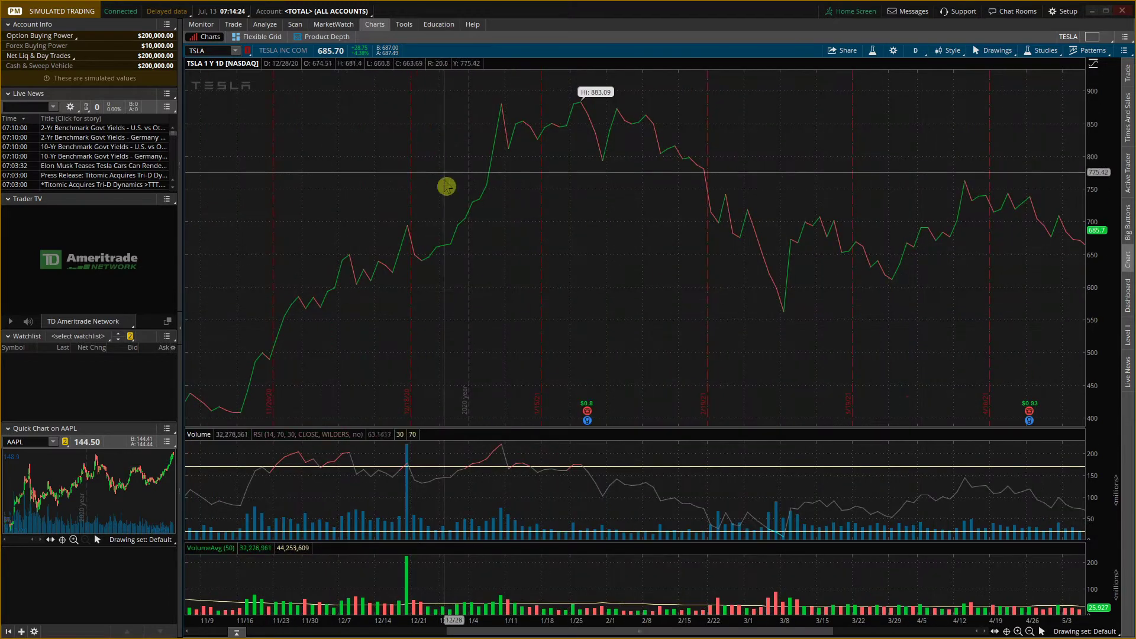
{"action": "mouse_move", "coordinate": [431, 236]}
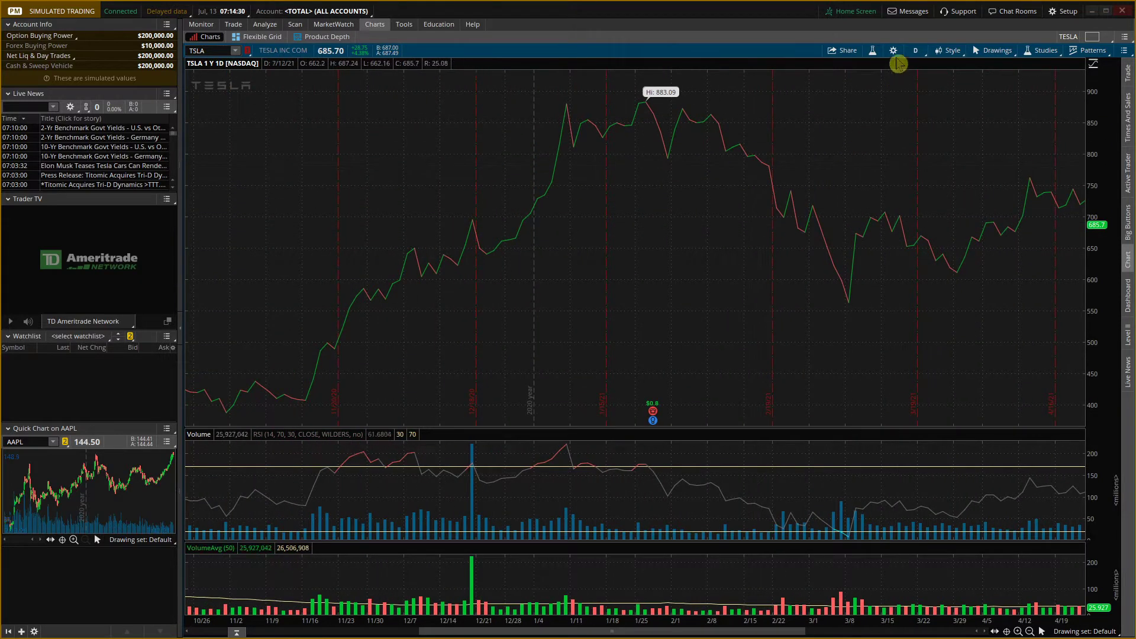
Reset the TSLA chart settings to chart defaults, then reopen them to check the Chart type
{"action": "left_click", "coordinate": [893, 50]}
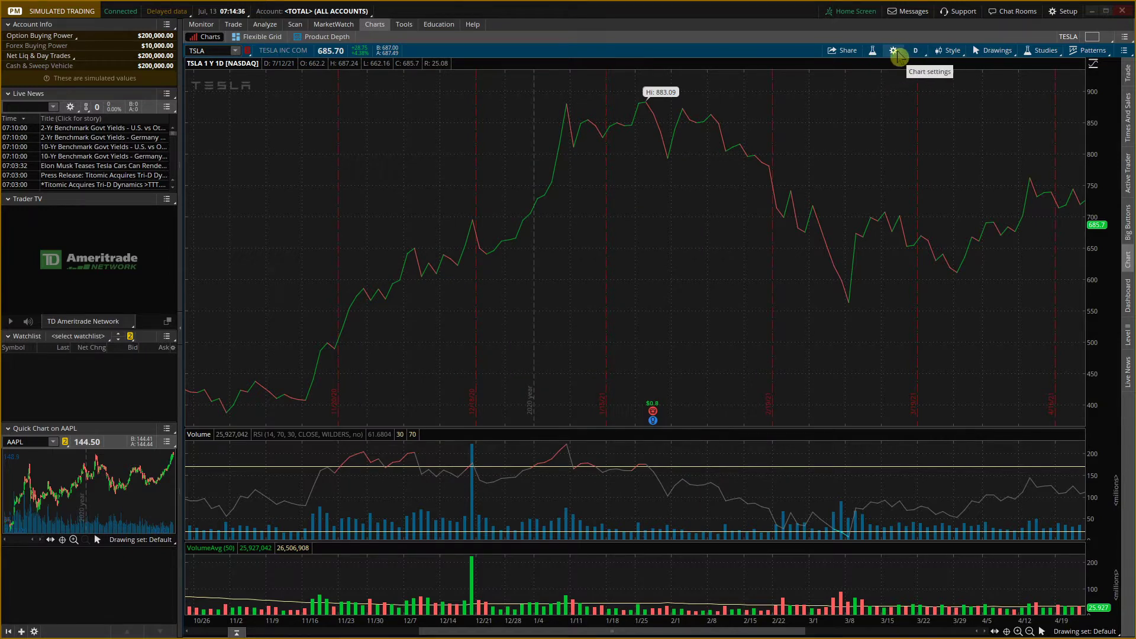
{"action": "left_click", "coordinate": [893, 51]}
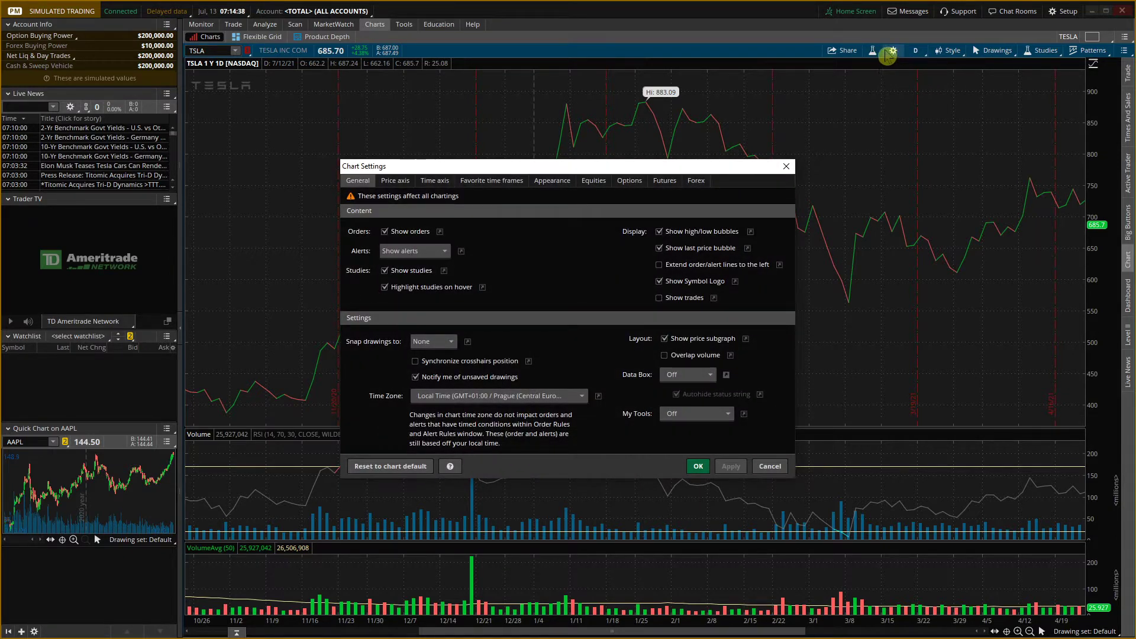
{"action": "mouse_move", "coordinate": [397, 478]}
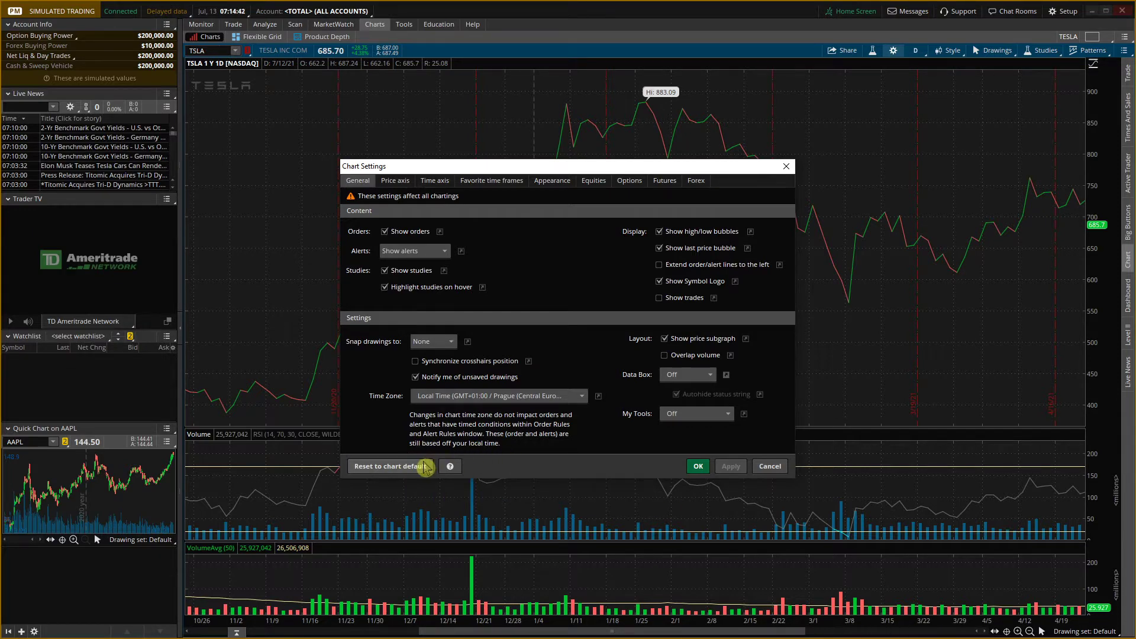
{"action": "mouse_move", "coordinate": [731, 472]}
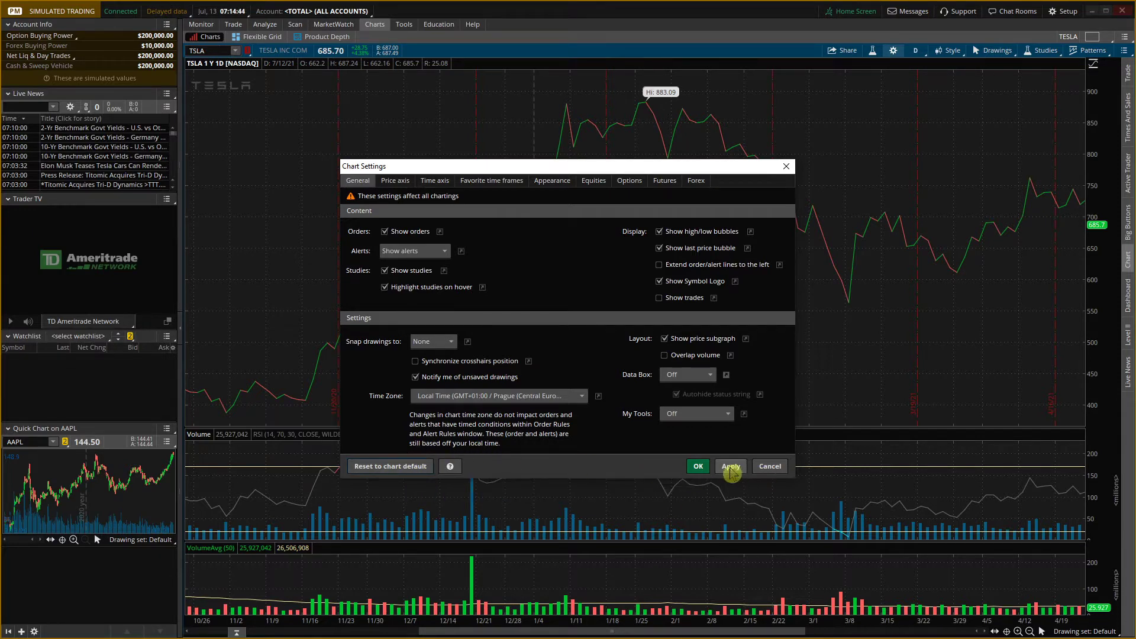
{"action": "left_click", "coordinate": [730, 466]}
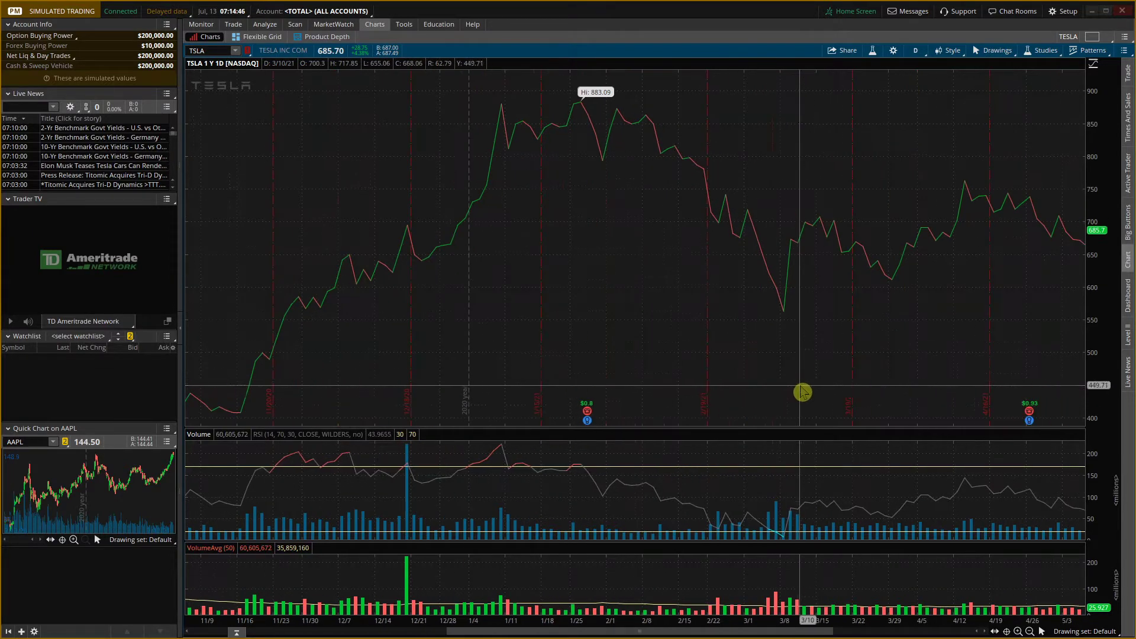
{"action": "left_click", "coordinate": [893, 49]}
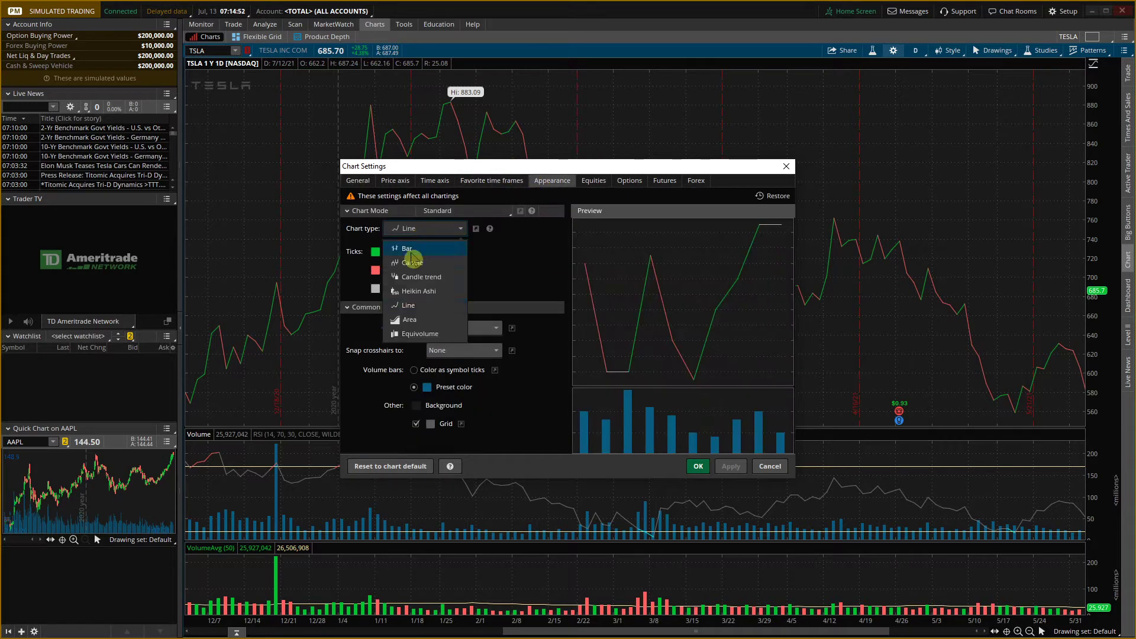
{"action": "left_click", "coordinate": [357, 180]}
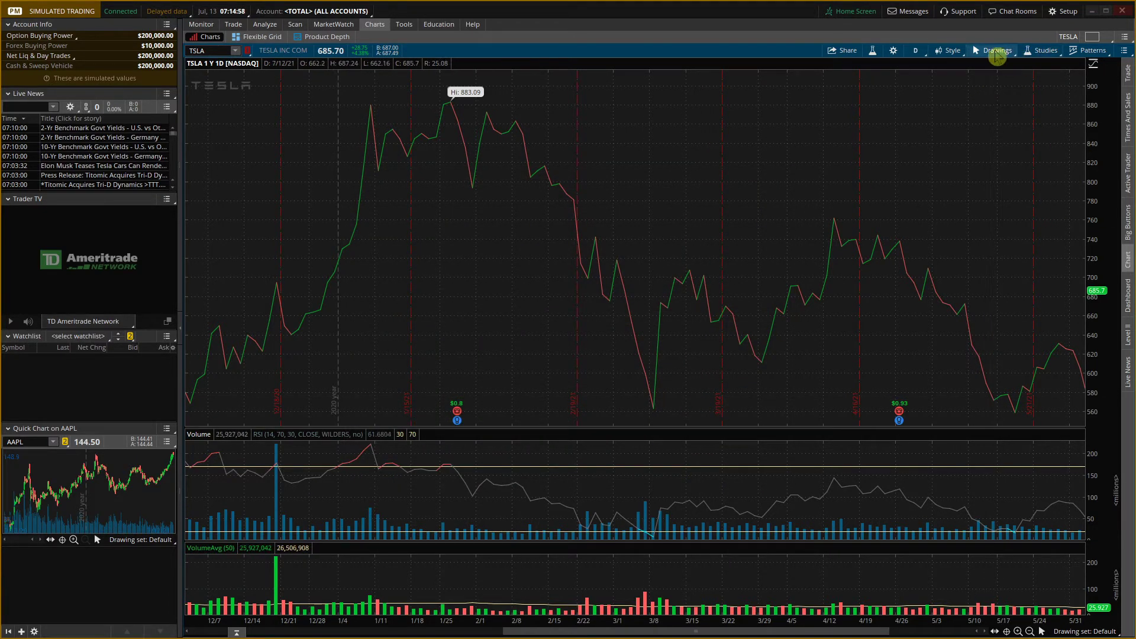
{"action": "left_click", "coordinate": [1045, 50]}
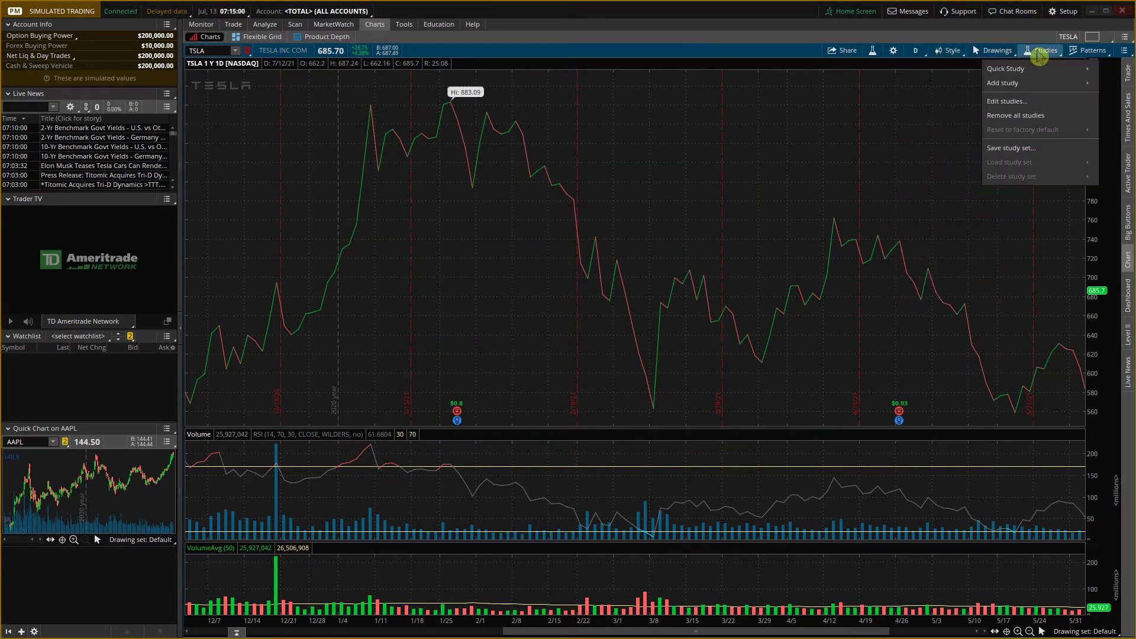
{"action": "left_click", "coordinate": [1006, 101]}
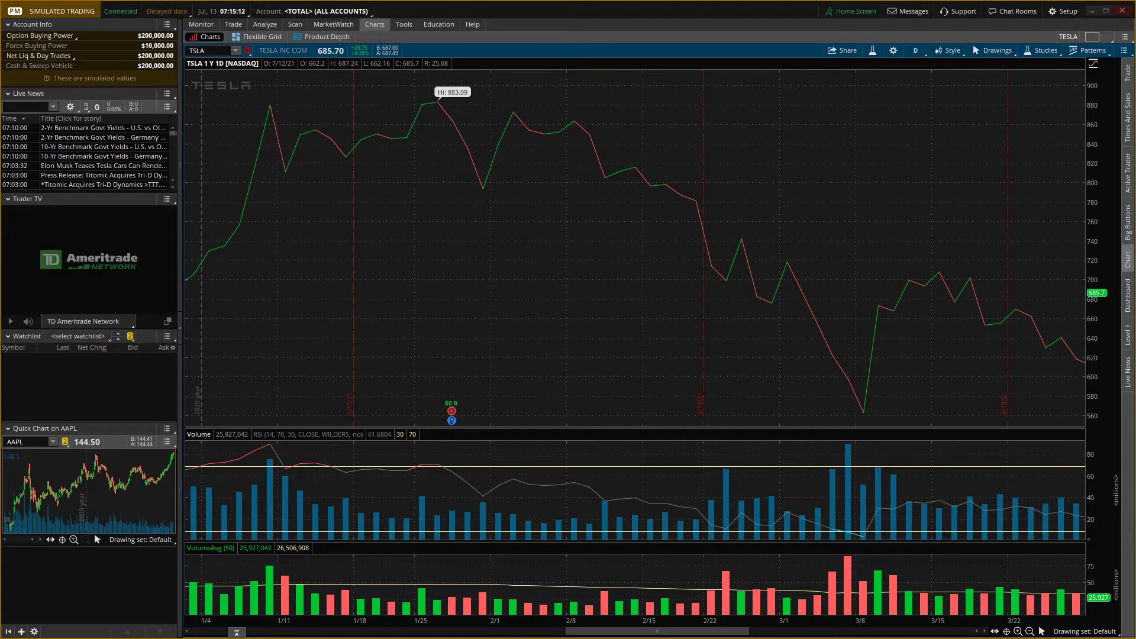
{"action": "mouse_move", "coordinate": [929, 27]}
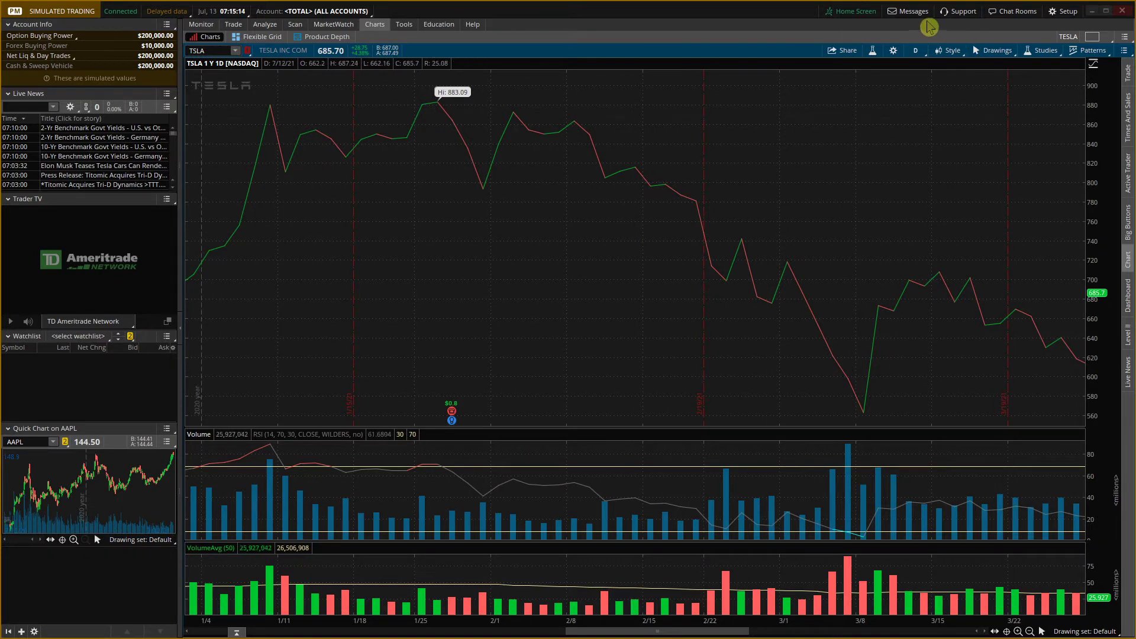
{"action": "left_click", "coordinate": [892, 50]}
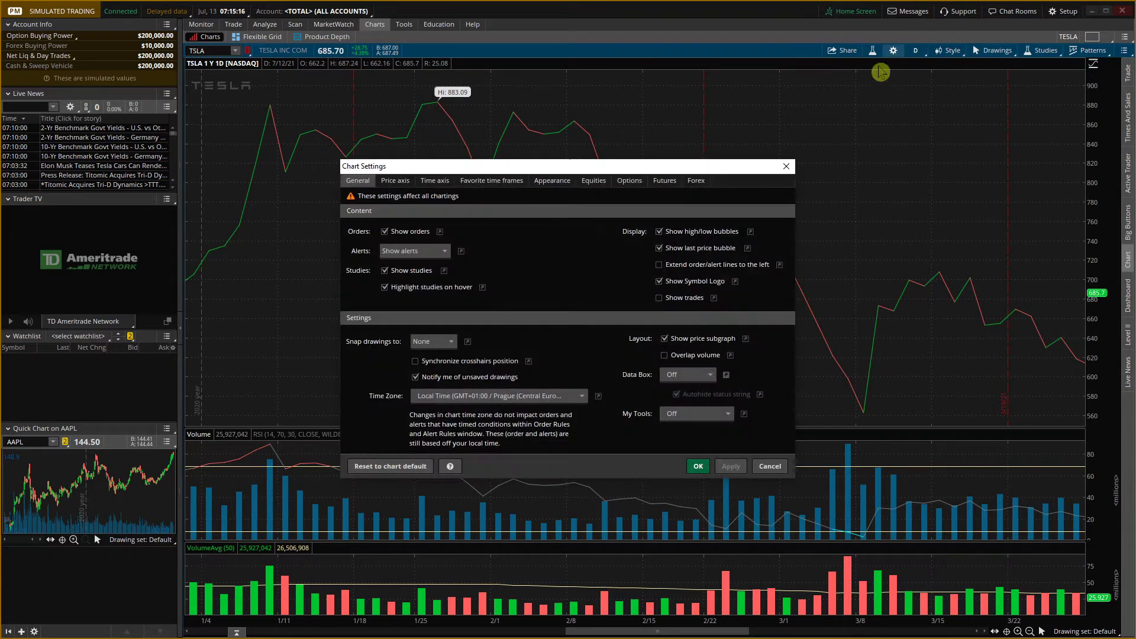
{"action": "left_click", "coordinate": [552, 180]}
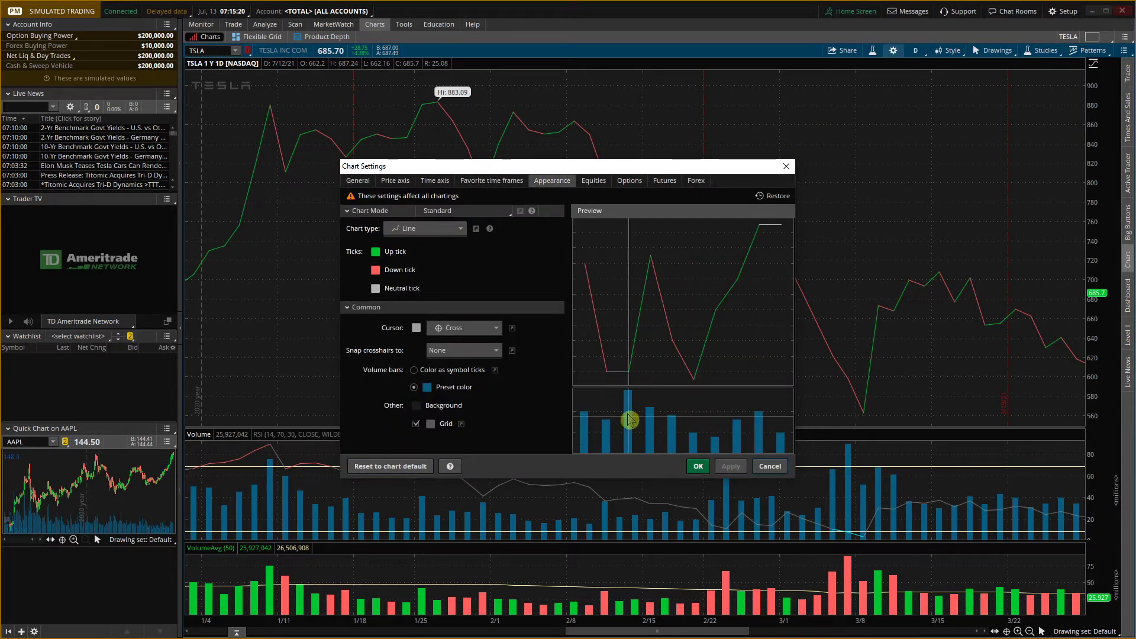
{"action": "left_click", "coordinate": [593, 181]}
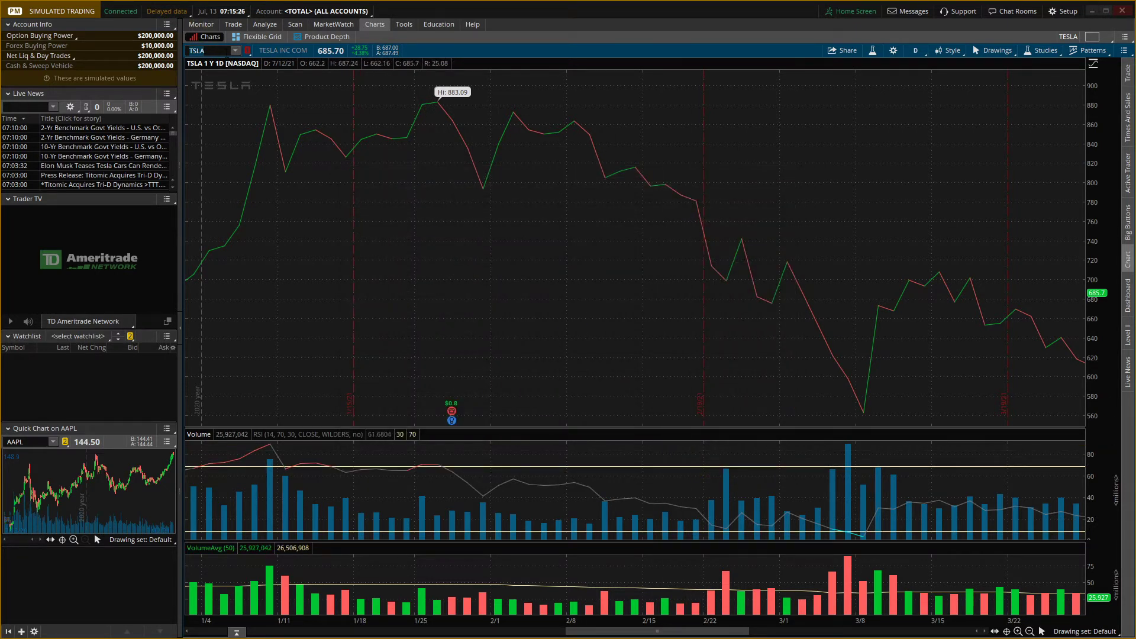
Load AAPL on a 10-day, 30-minute timeframe and bring up chart settings
{"action": "type", "text": "APPLE"}
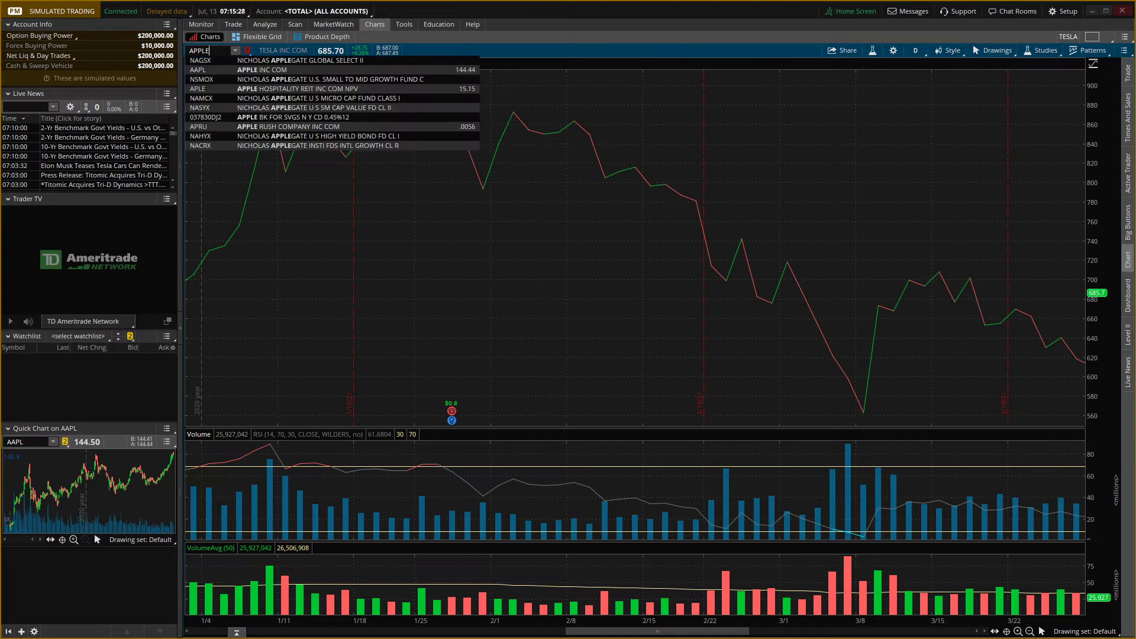
{"action": "left_click", "coordinate": [198, 70]}
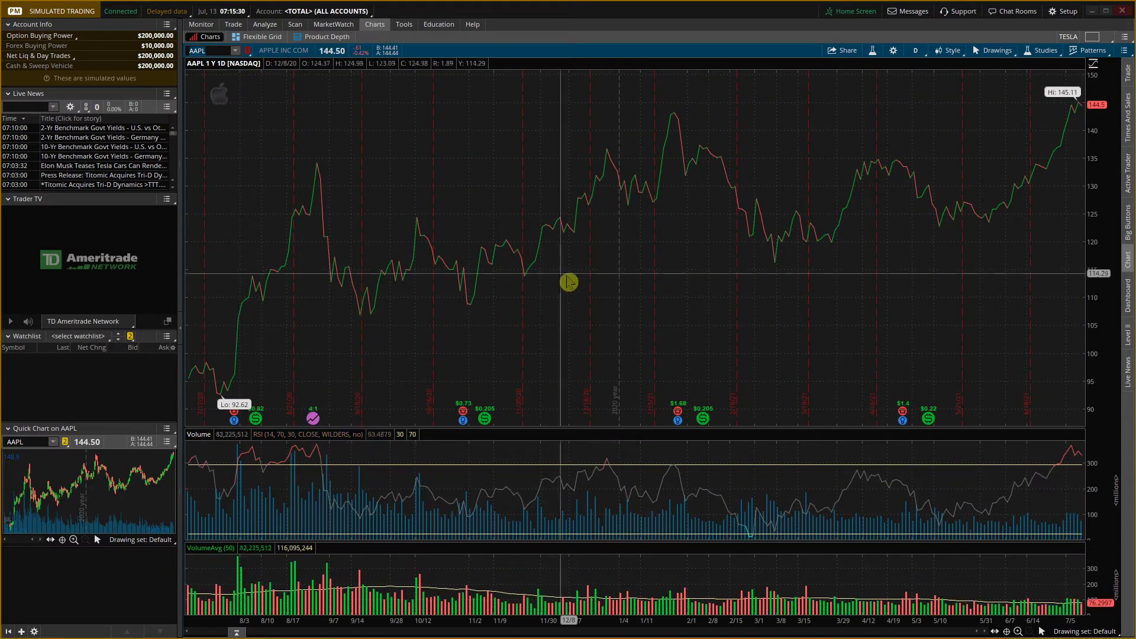
{"action": "right_click", "coordinate": [568, 281]}
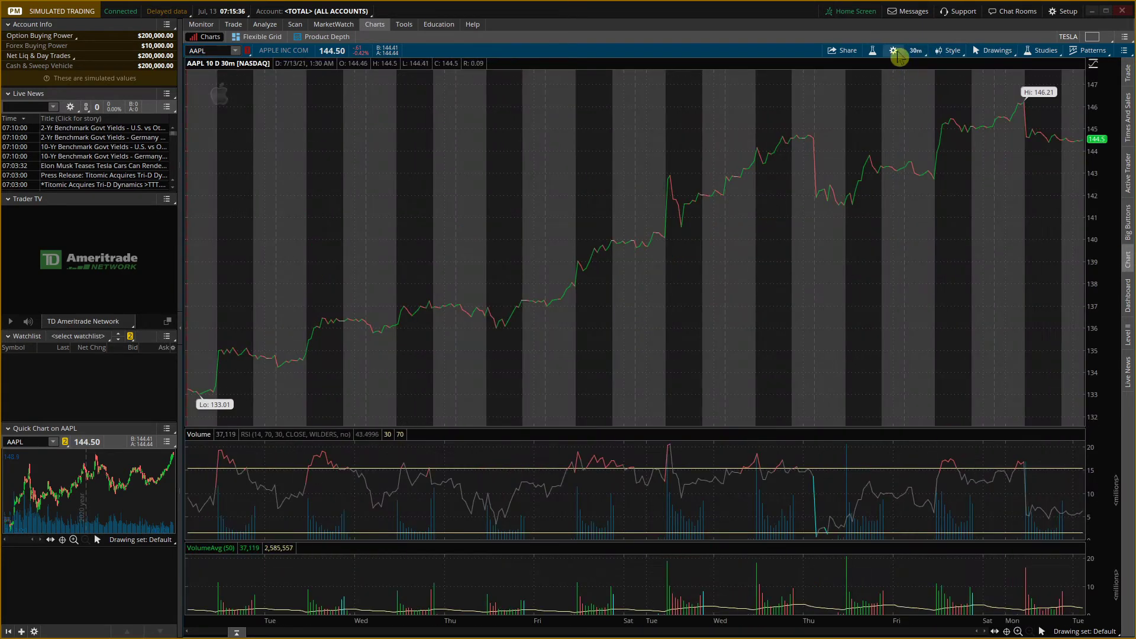
{"action": "left_click", "coordinate": [892, 50]}
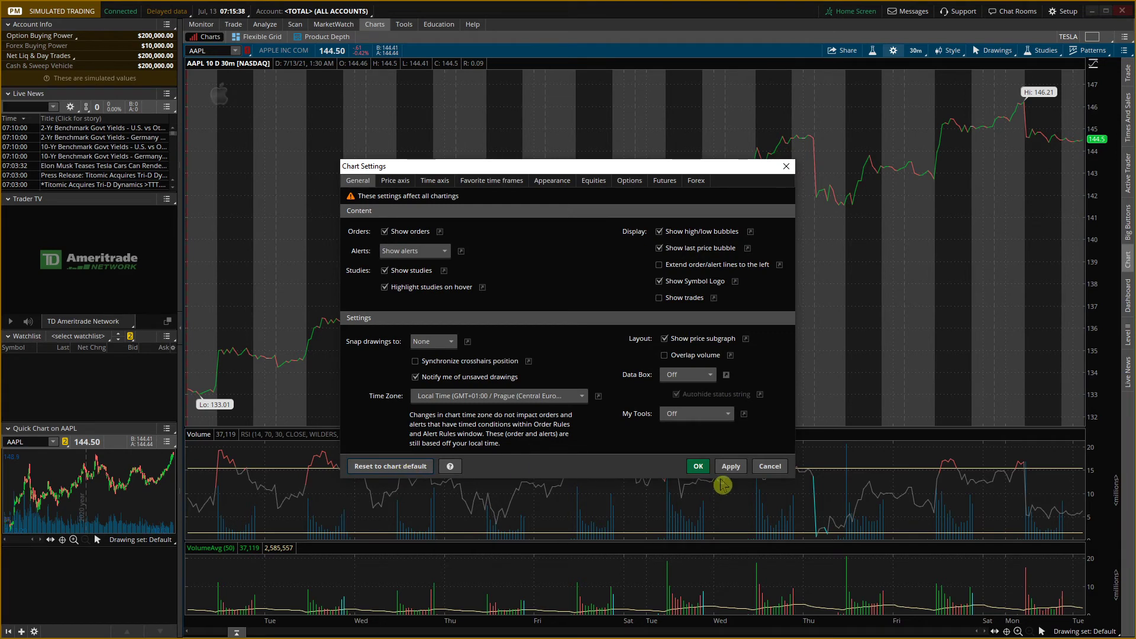
Apply the chart defaults and confirm AAPL returns to a one-year daily timeframe
{"action": "left_click", "coordinate": [697, 466]}
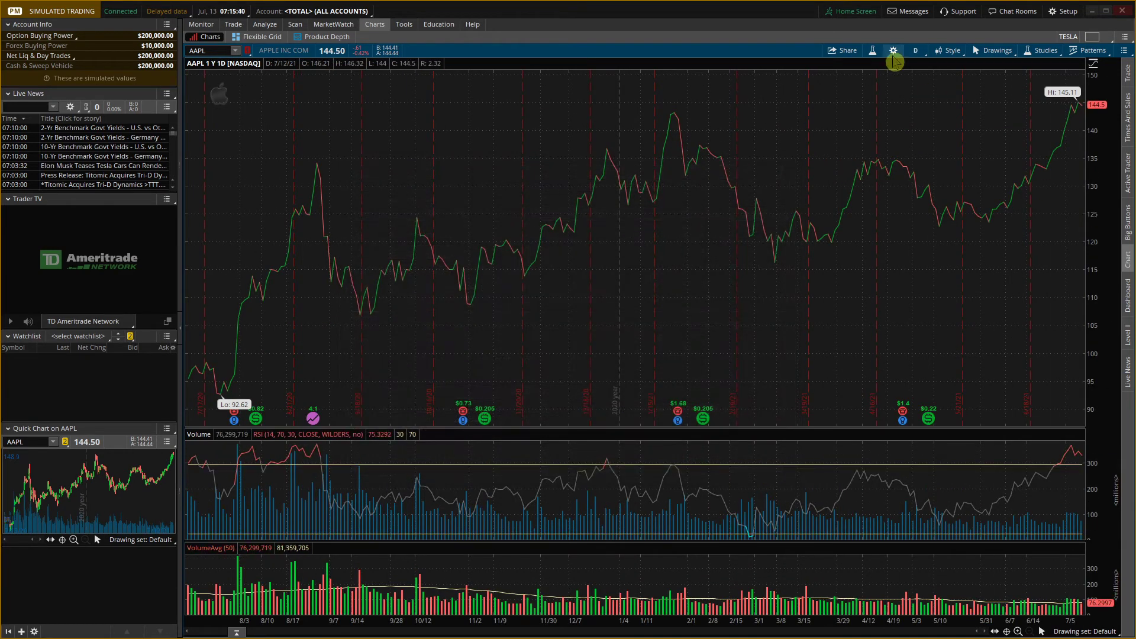
{"action": "left_click", "coordinate": [915, 50]}
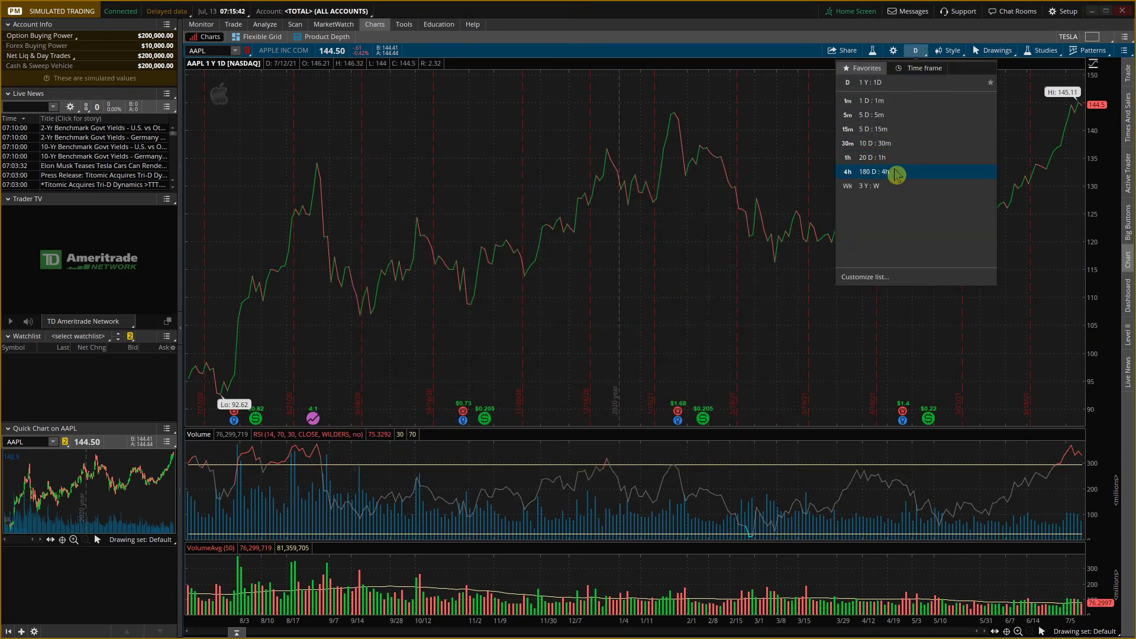
{"action": "left_click", "coordinate": [869, 171]}
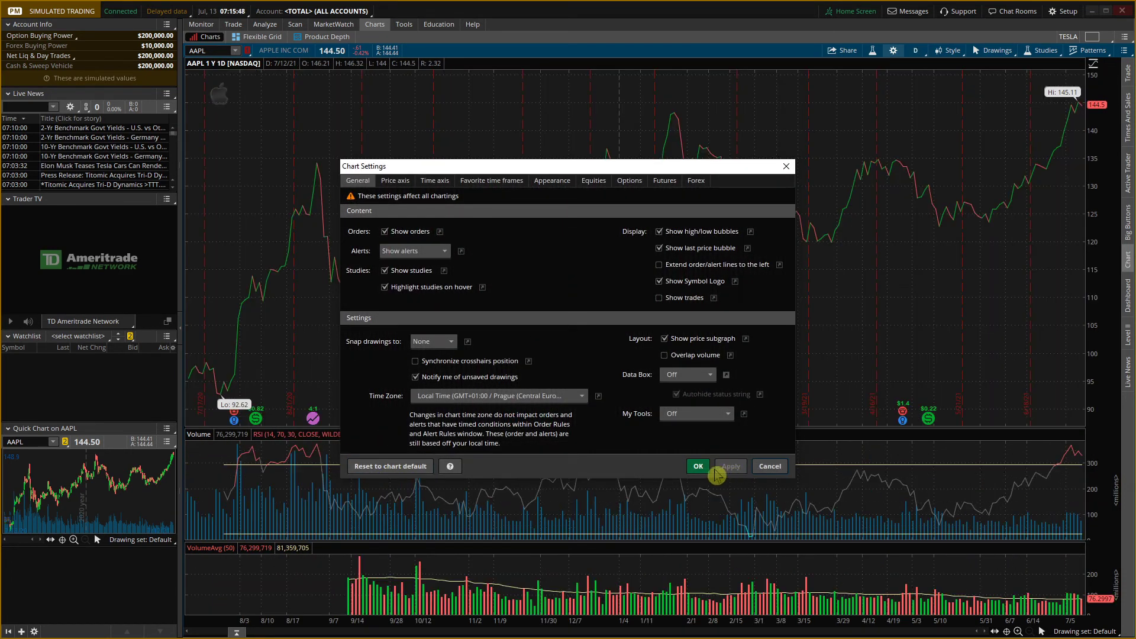
{"action": "left_click", "coordinate": [697, 466]}
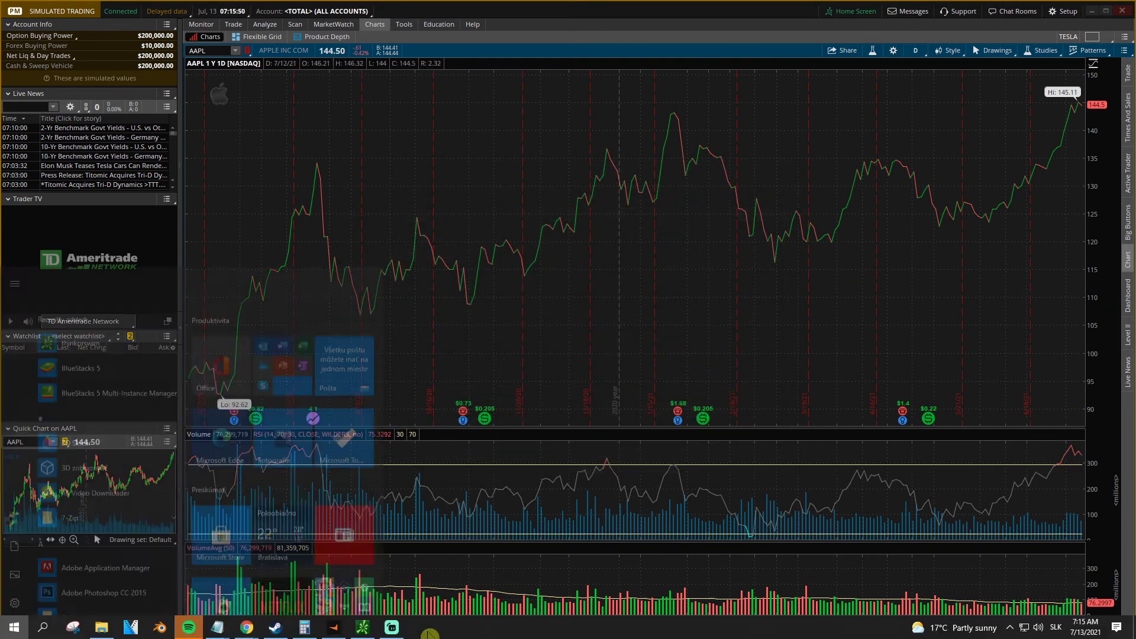